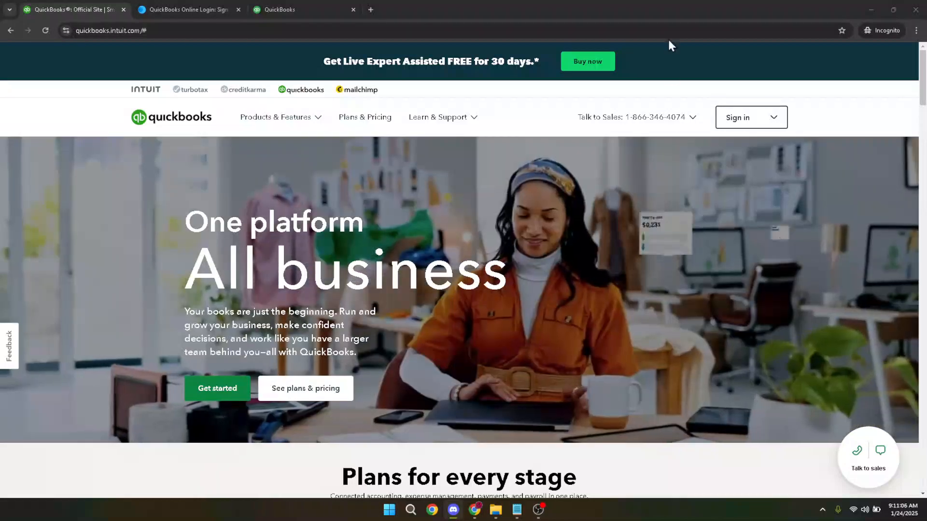
pyautogui.moveTo(680, 61)
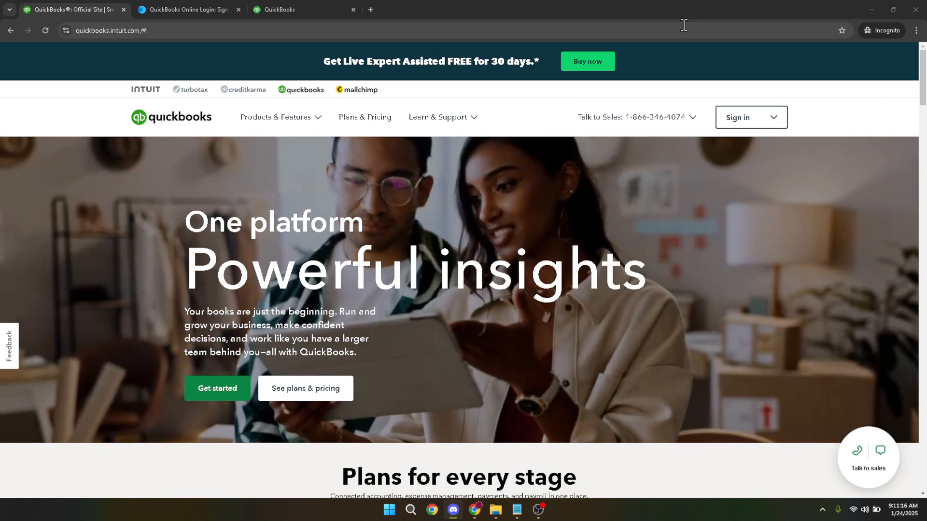
# - Show the QuickBooks product sign-in options from the Sign in dropdown on quickbooks.intuit.com
pyautogui.click(110, 30)
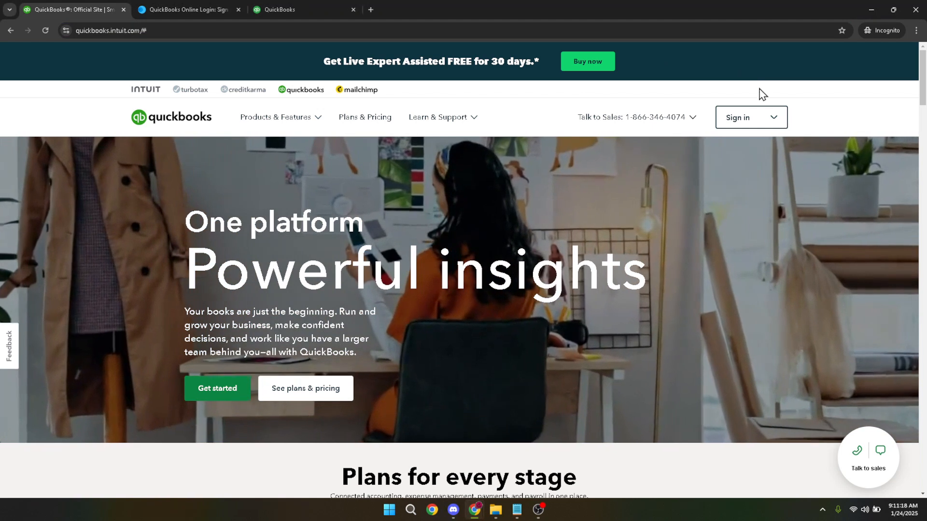
pyautogui.click(752, 117)
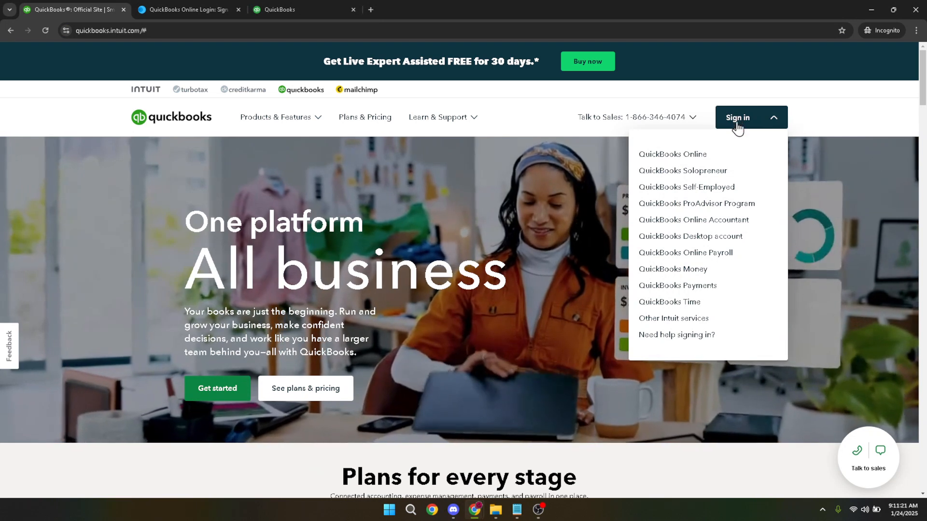
pyautogui.moveTo(693, 159)
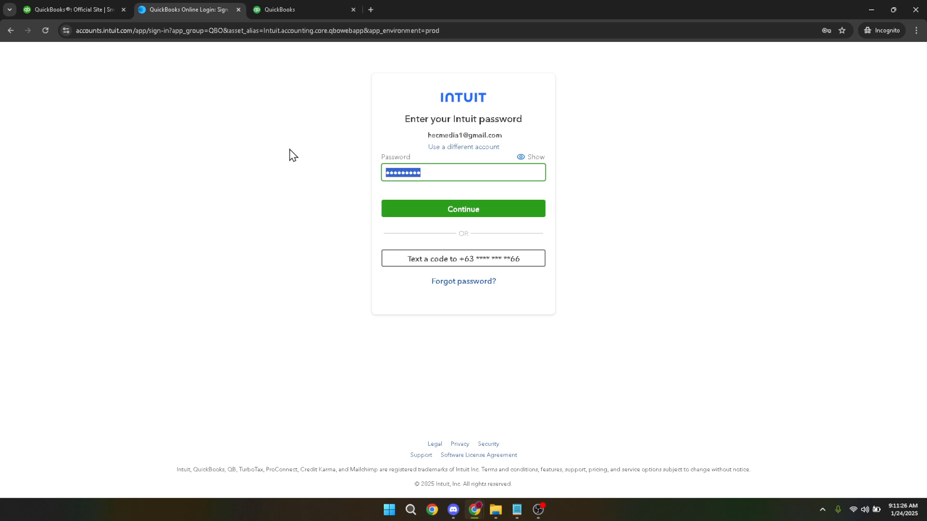
pyautogui.moveTo(436, 205)
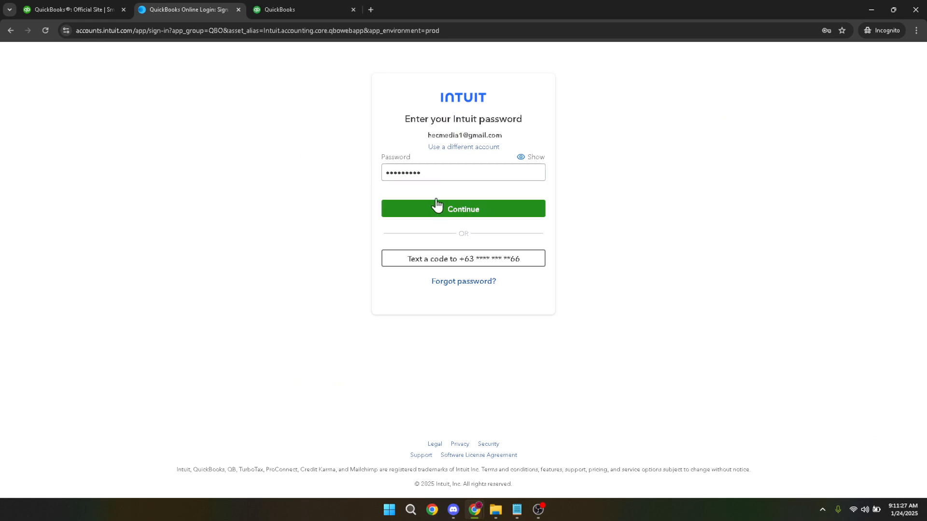
pyautogui.moveTo(551, 199)
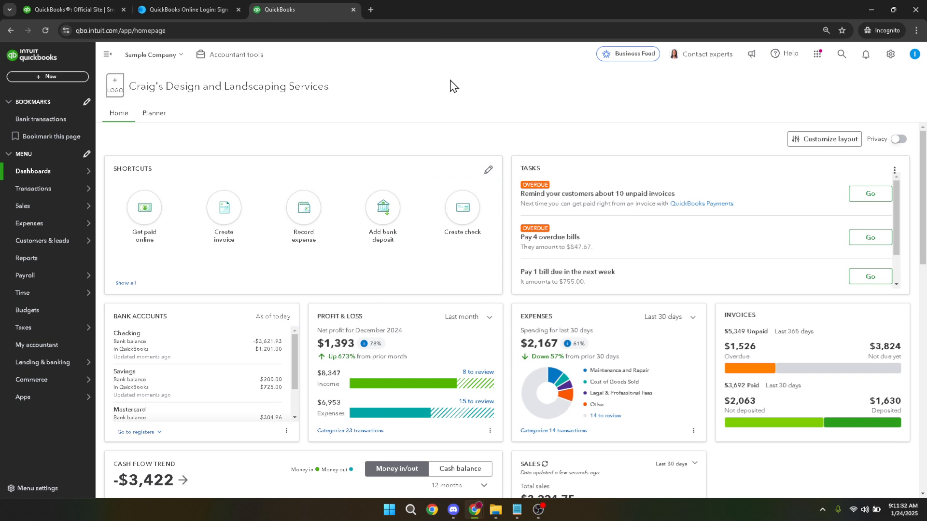
pyautogui.moveTo(454, 110)
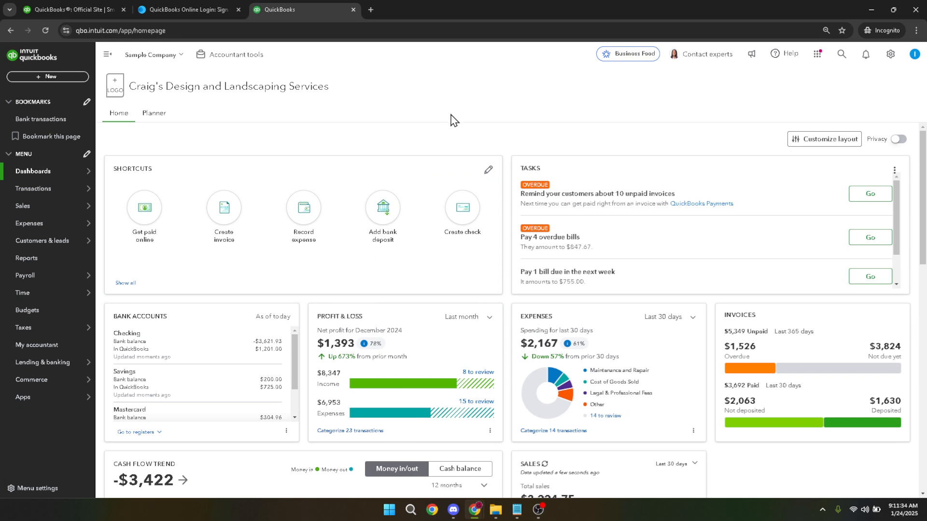
pyautogui.moveTo(444, 123)
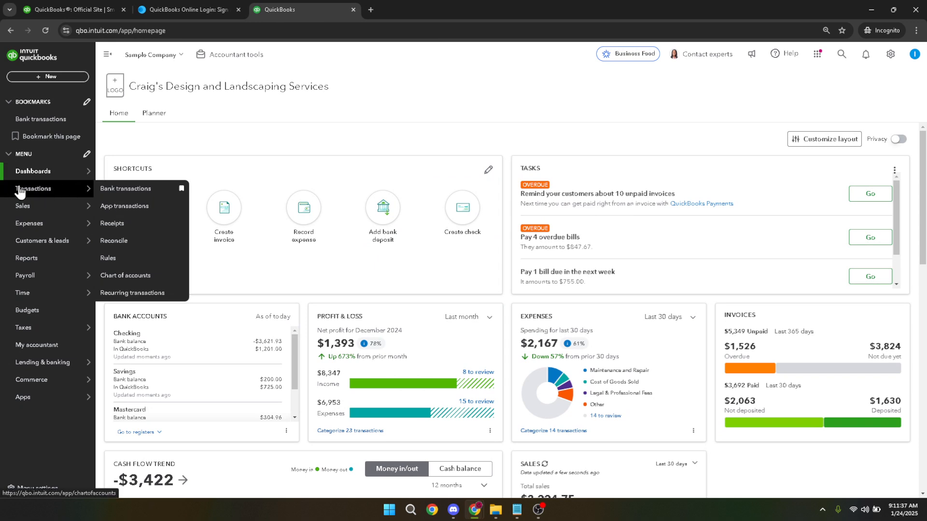
pyautogui.moveTo(42, 196)
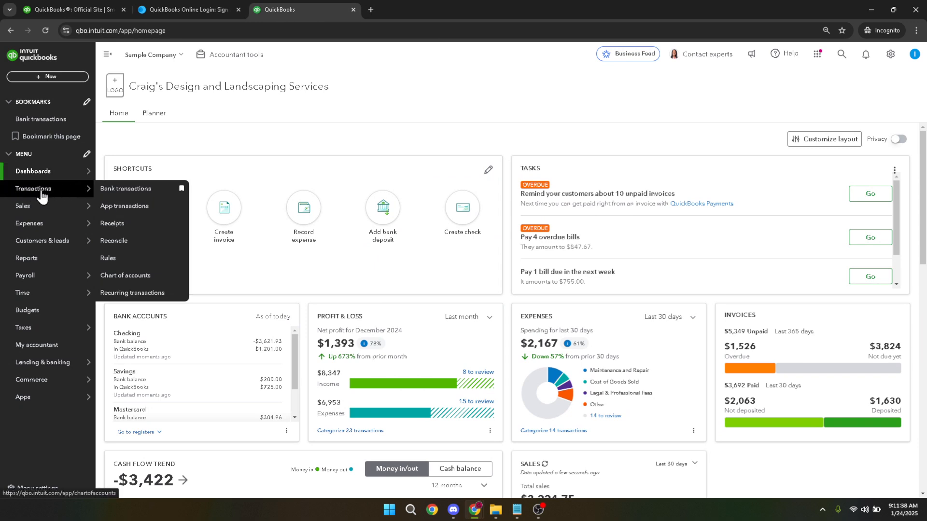
pyautogui.moveTo(126, 189)
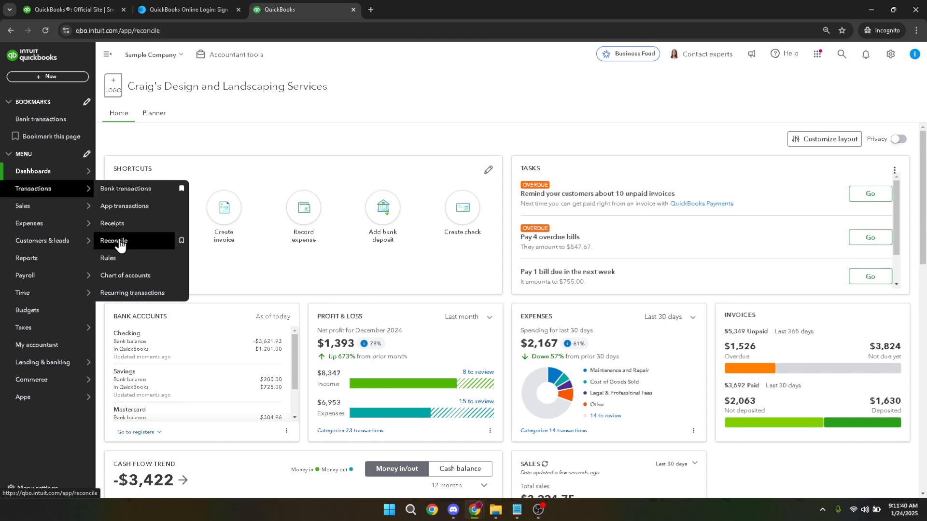
# - Go to the Reconcile page under Transactions from the left navigation
pyautogui.click(113, 242)
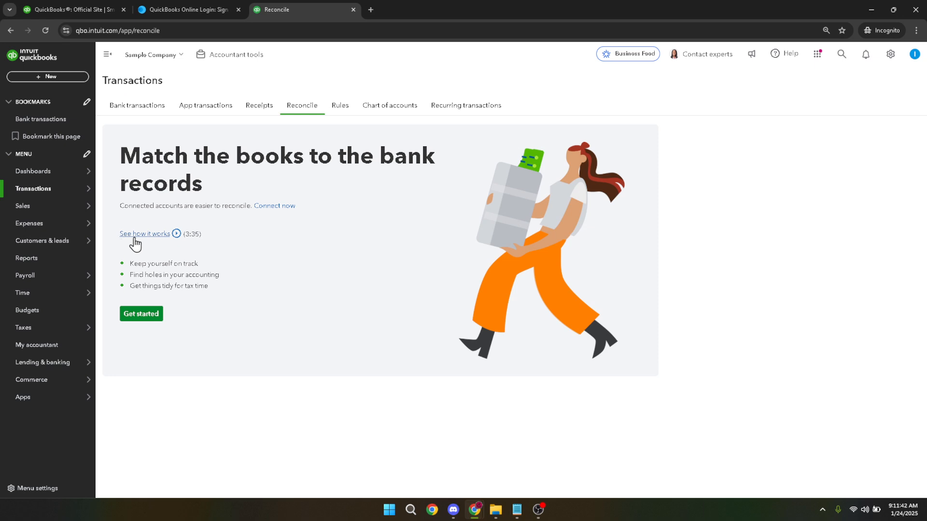
pyautogui.moveTo(175, 260)
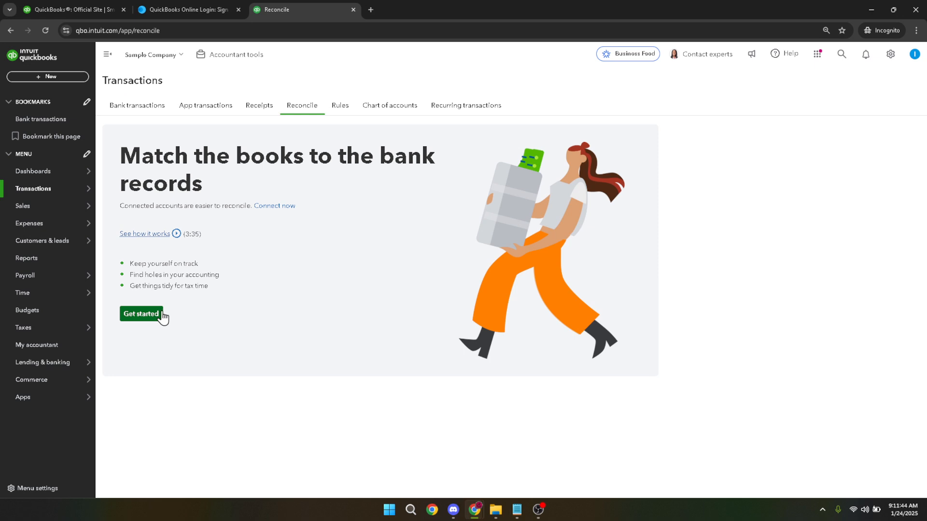
# - Get started with reconciliation, dismiss the intro, and choose Checking as the account (beginning balance 5,000.00)
pyautogui.click(141, 314)
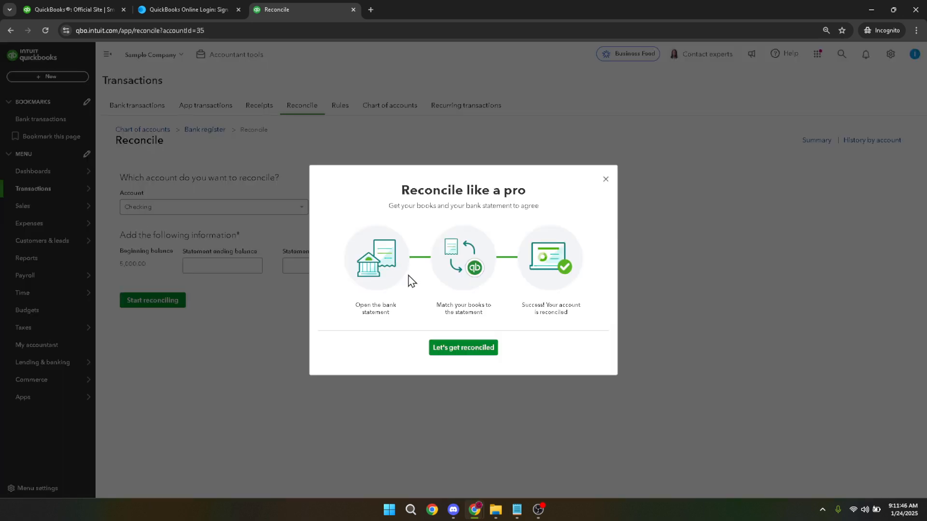
pyautogui.click(605, 180)
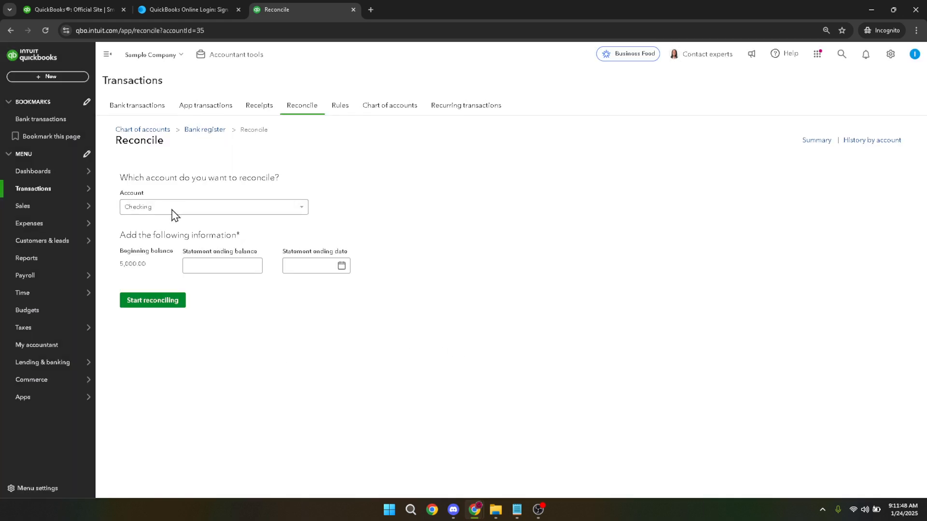
pyautogui.click(213, 207)
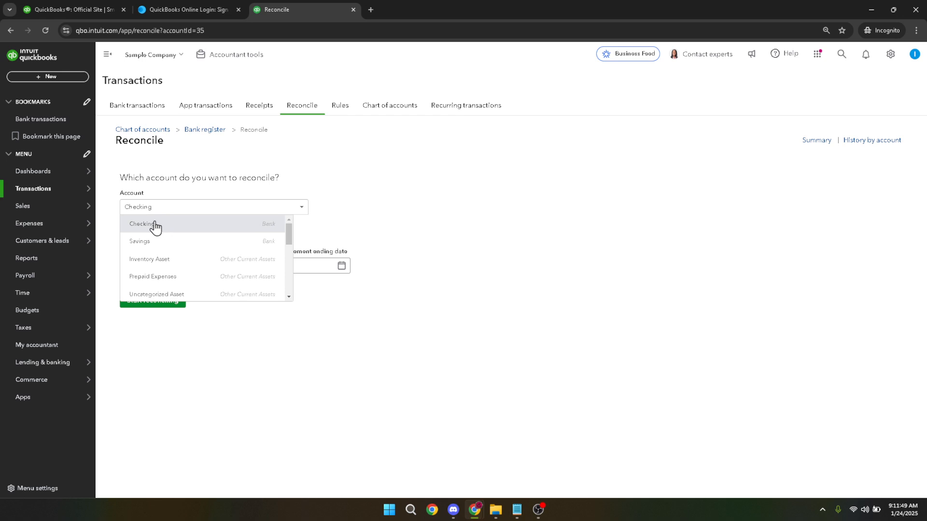
pyautogui.click(142, 224)
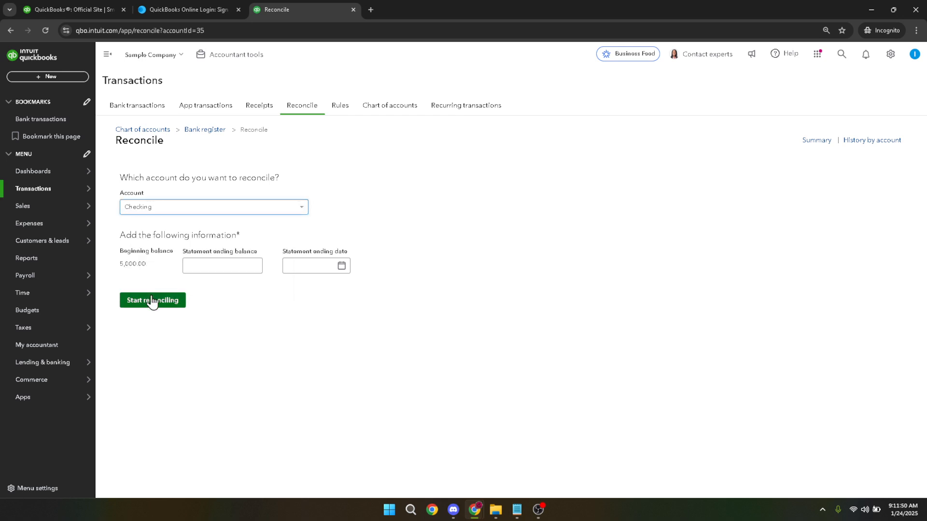
# - Enter statement ending balance 600.00 dated 01/24/2025 and start reconciling Checking
pyautogui.click(153, 301)
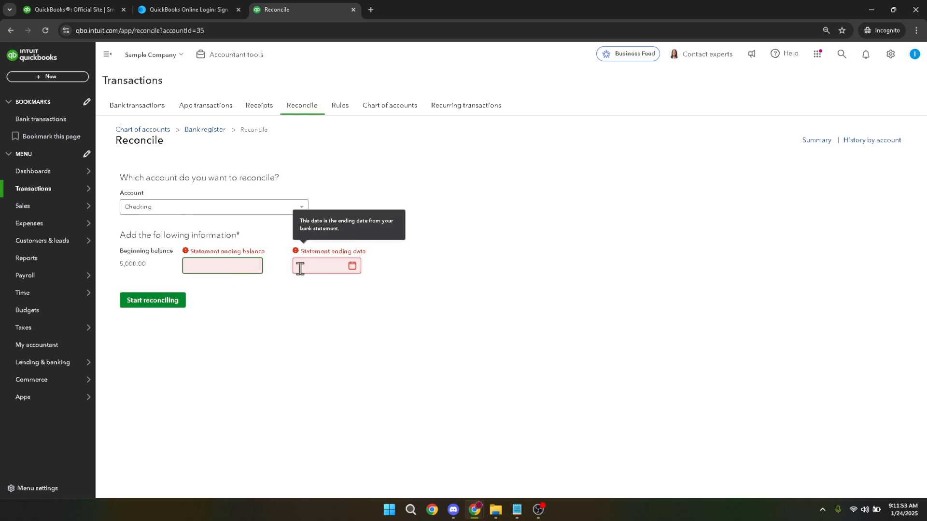
pyautogui.write('600.00')
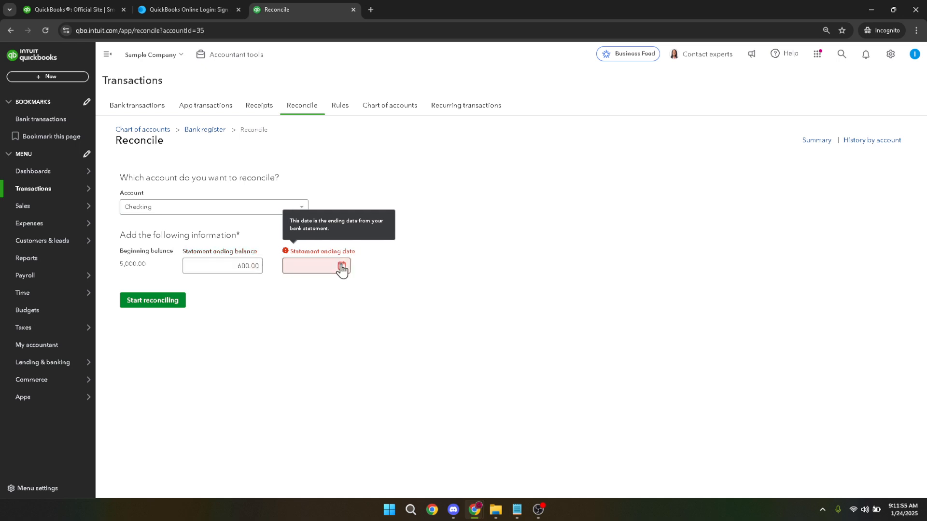
pyautogui.click(341, 266)
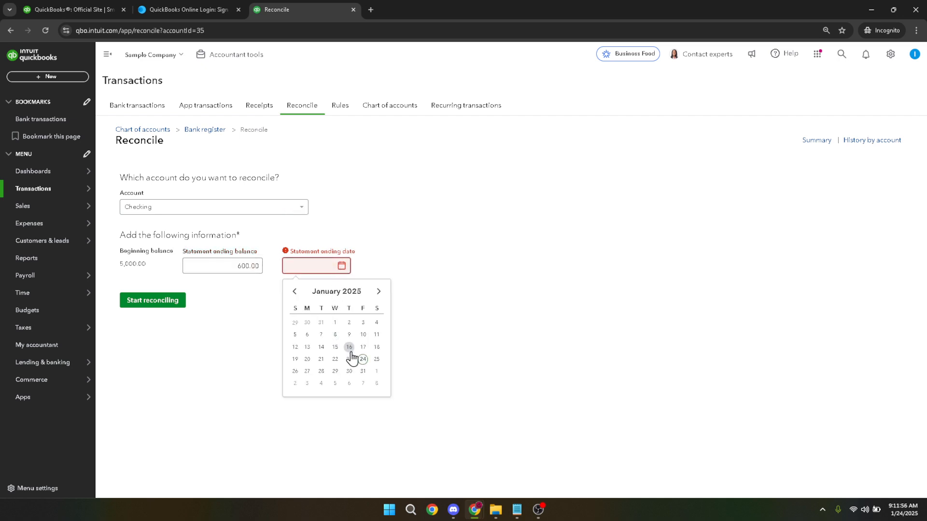
pyautogui.click(363, 360)
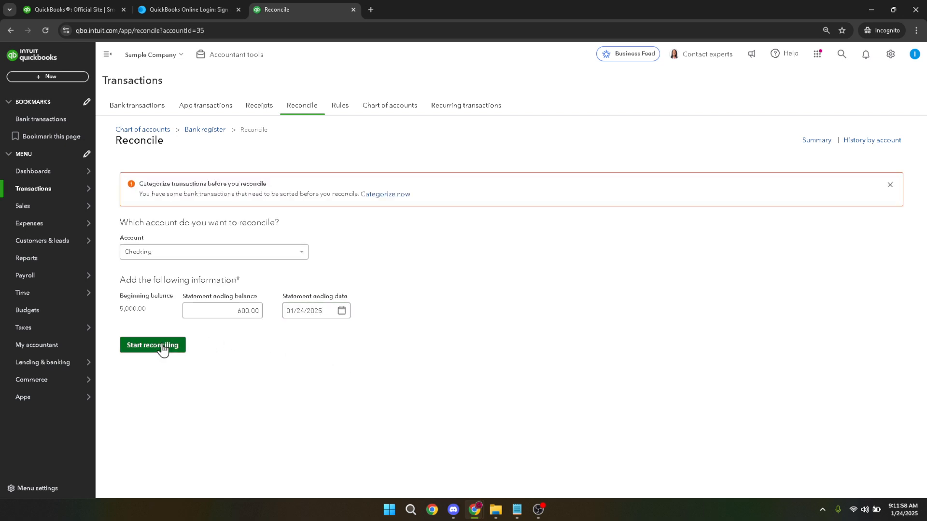
pyautogui.click(153, 345)
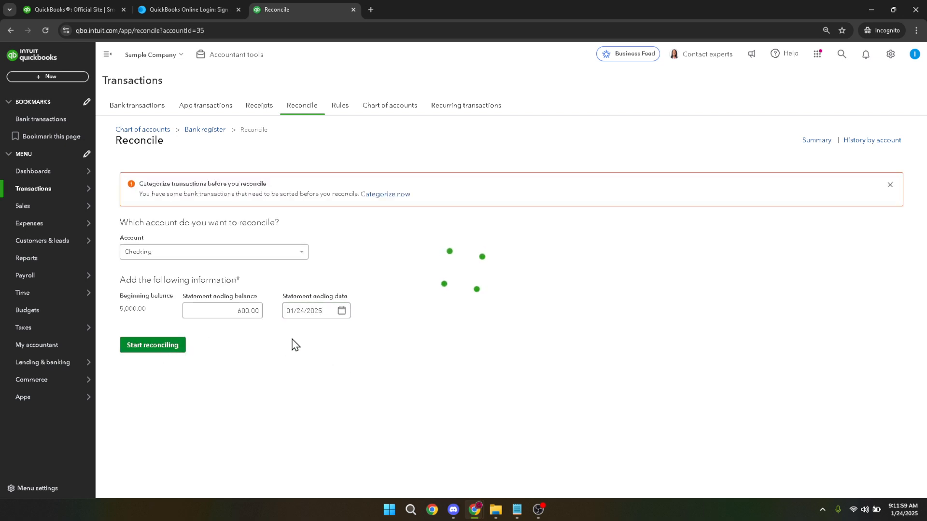
pyautogui.click(152, 344)
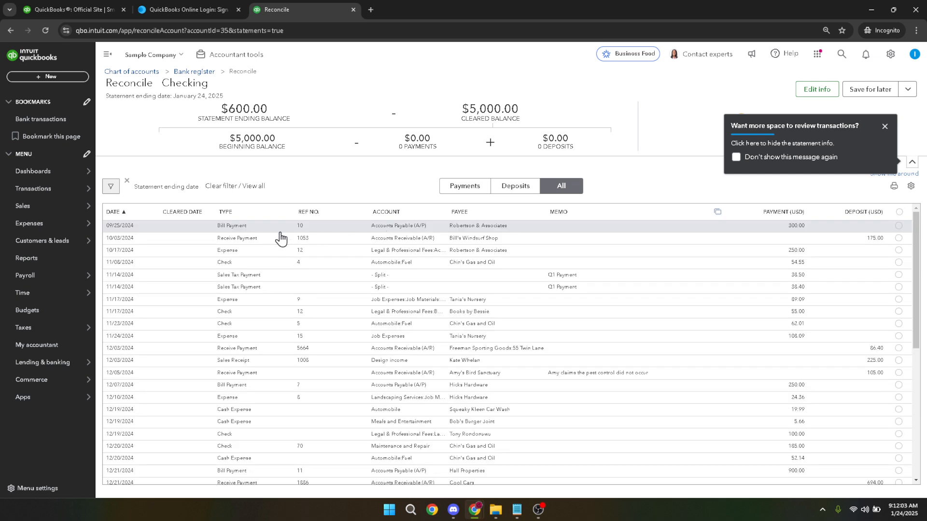
pyautogui.moveTo(226, 239)
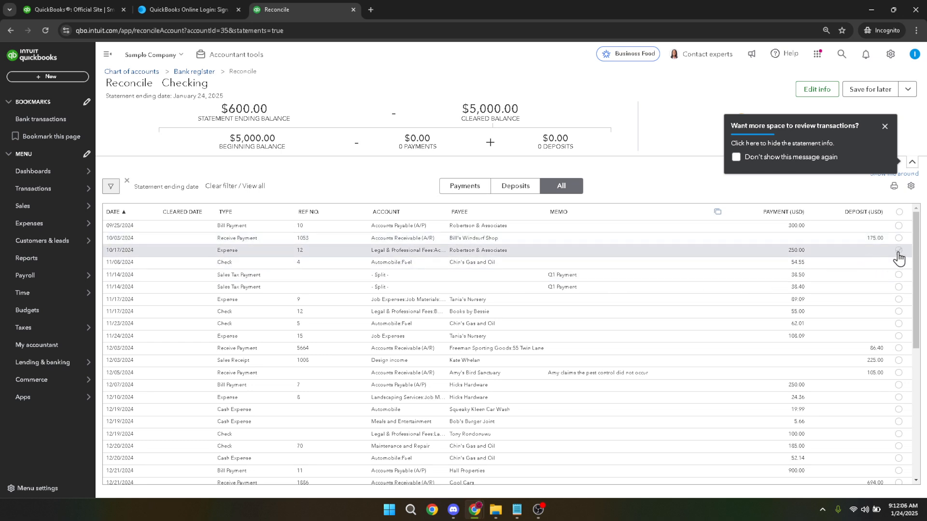
# - Mark the 10/17/2024 $250 Robertson & Associates expense cleared and bring up its full Expense #12 form
pyautogui.click(899, 250)
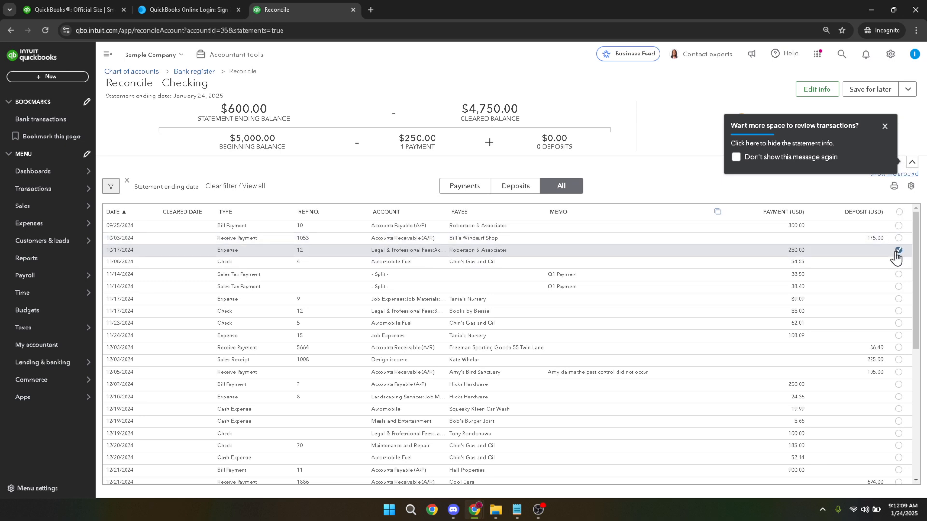
pyautogui.rightClick(896, 257)
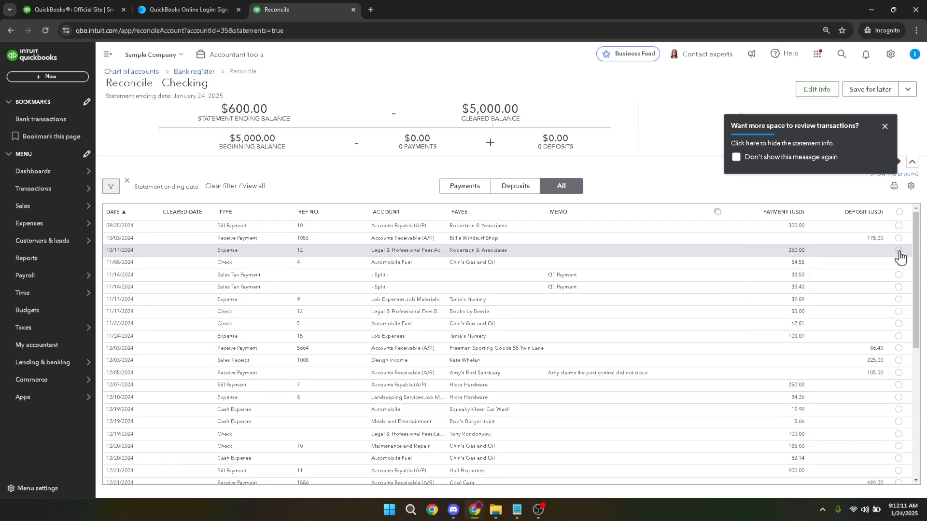
pyautogui.click(898, 250)
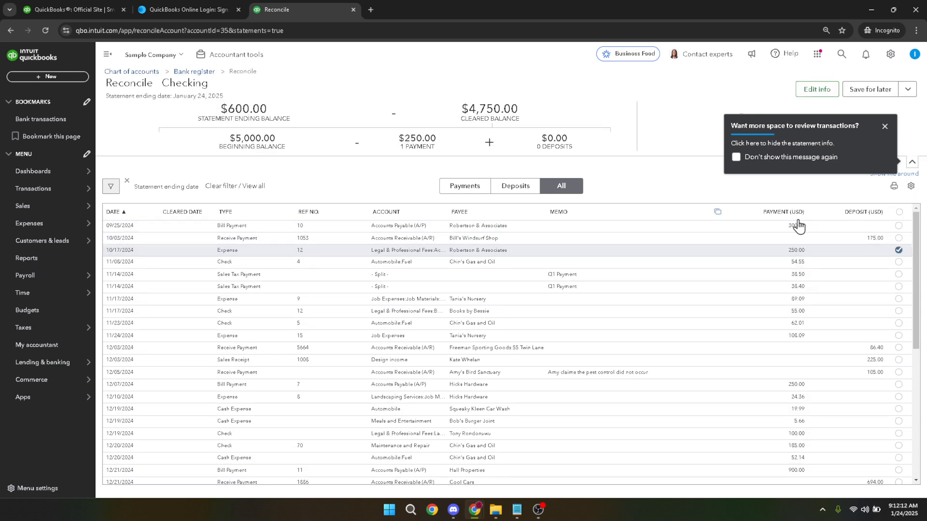
pyautogui.moveTo(331, 256)
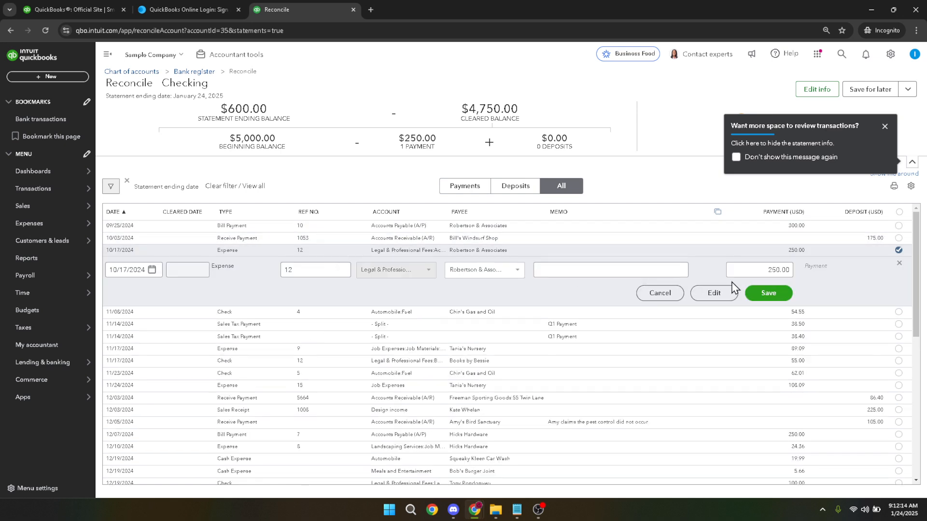
pyautogui.click(715, 294)
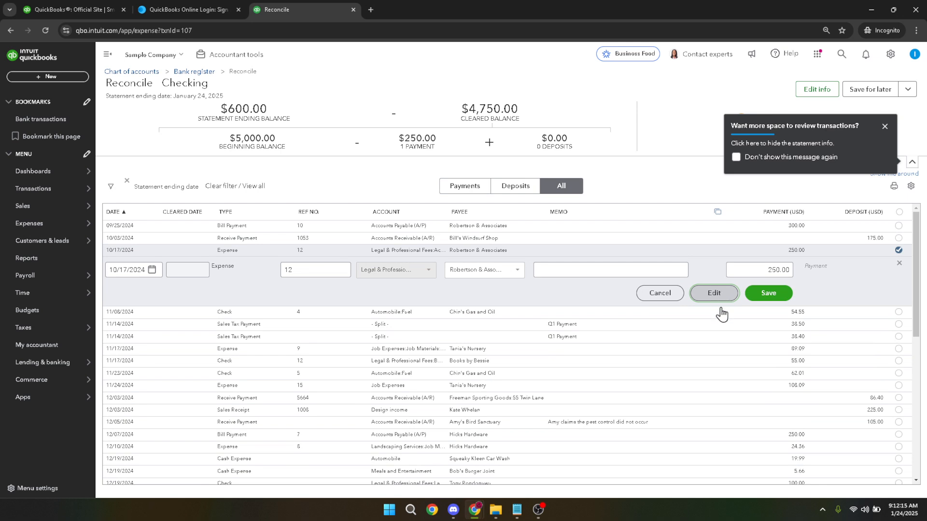
pyautogui.click(714, 294)
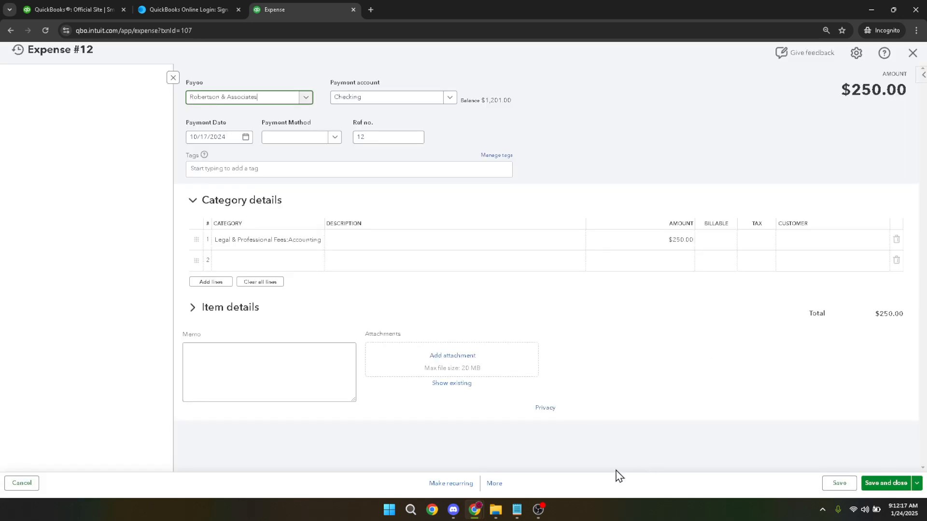
# - Choose Delete from the More actions to bring up the Delete transaction confirmation for Expense #12
pyautogui.click(494, 482)
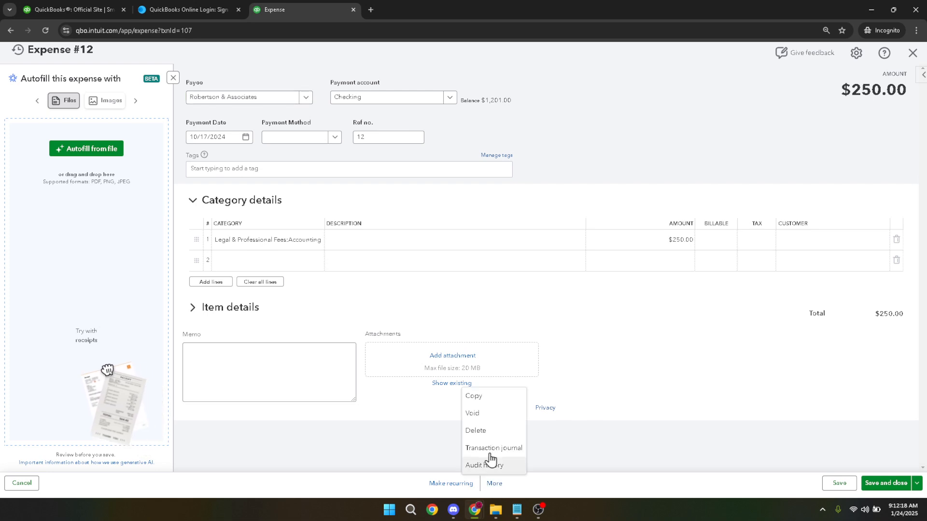
pyautogui.click(475, 431)
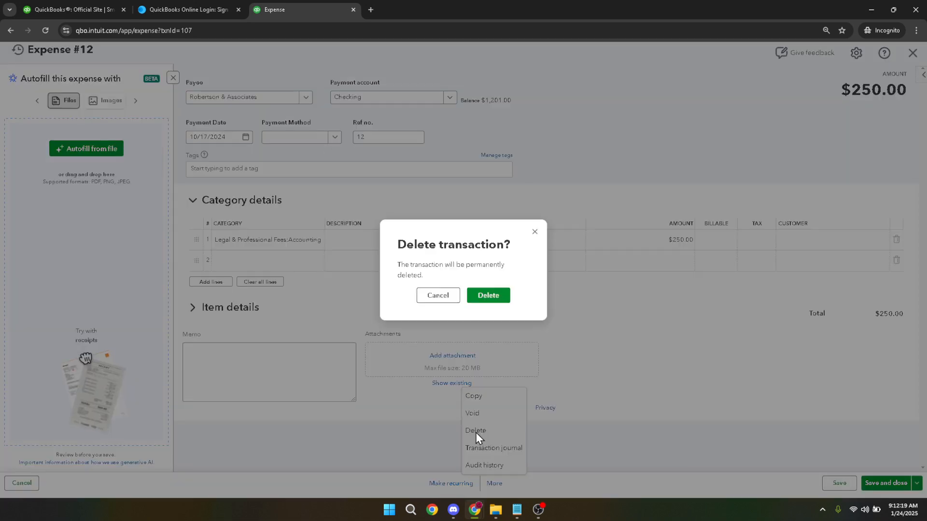
pyautogui.moveTo(488, 295)
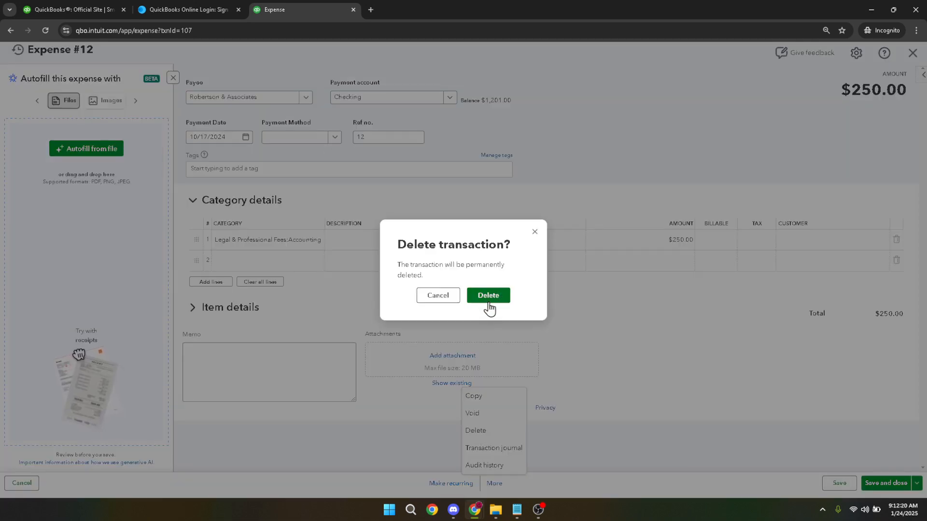